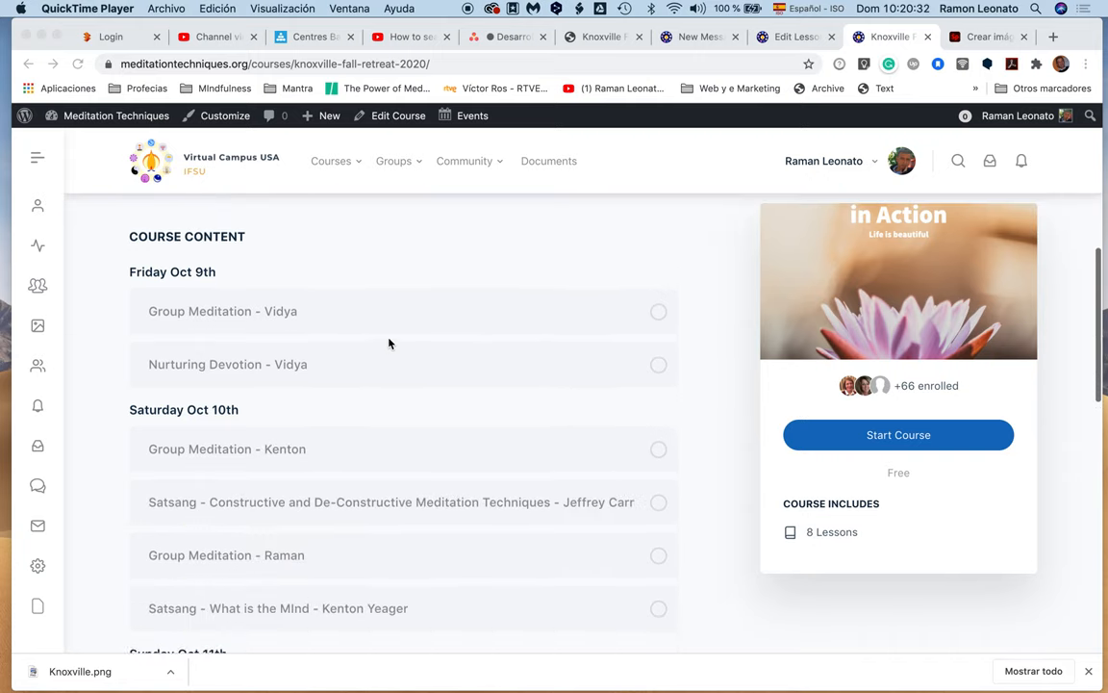
Step: Scroll the course content and open the 'Group Meditation – Kenton' lesson under Saturday Oct 10th
scroll("down", 3)
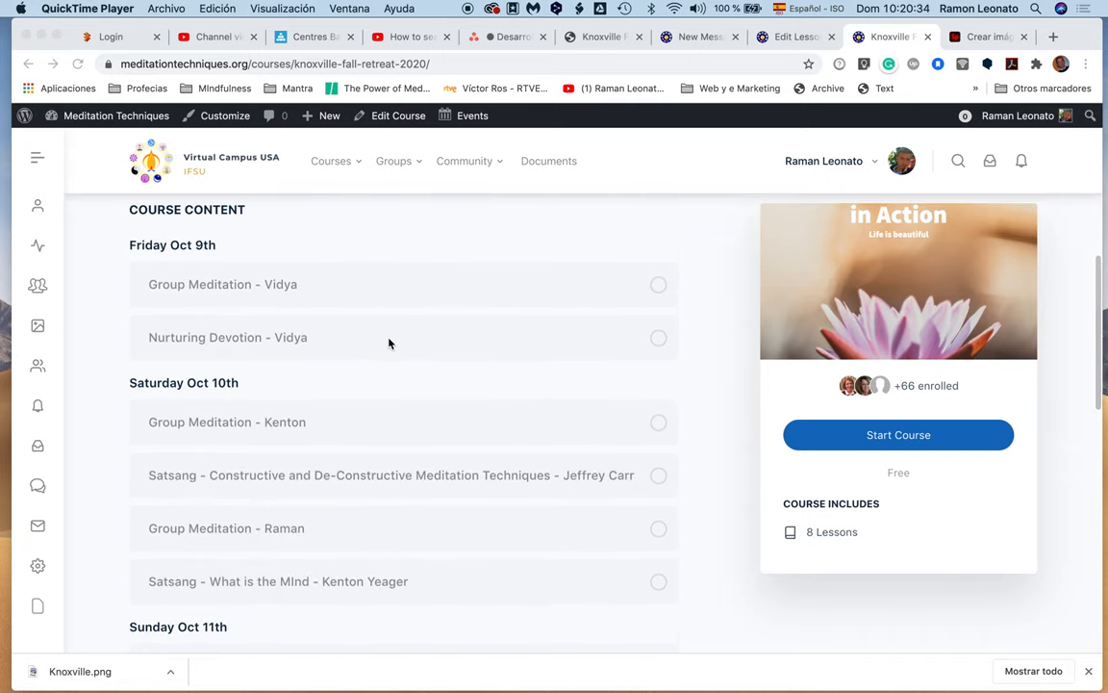
scroll("down", 3)
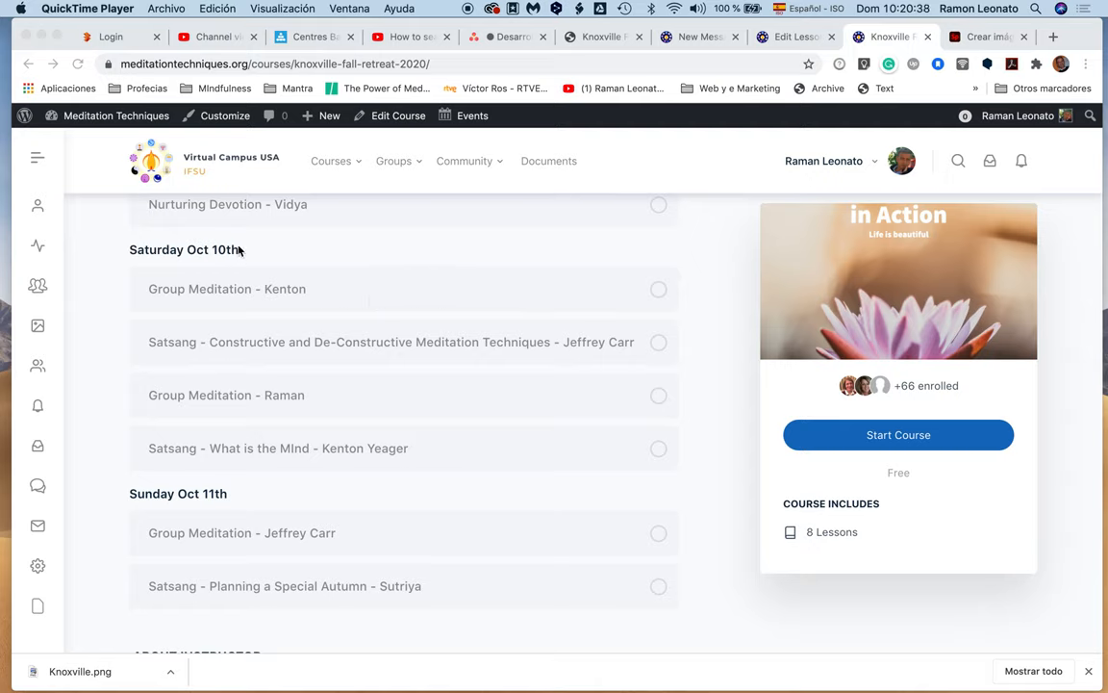
mouse_move(333, 289)
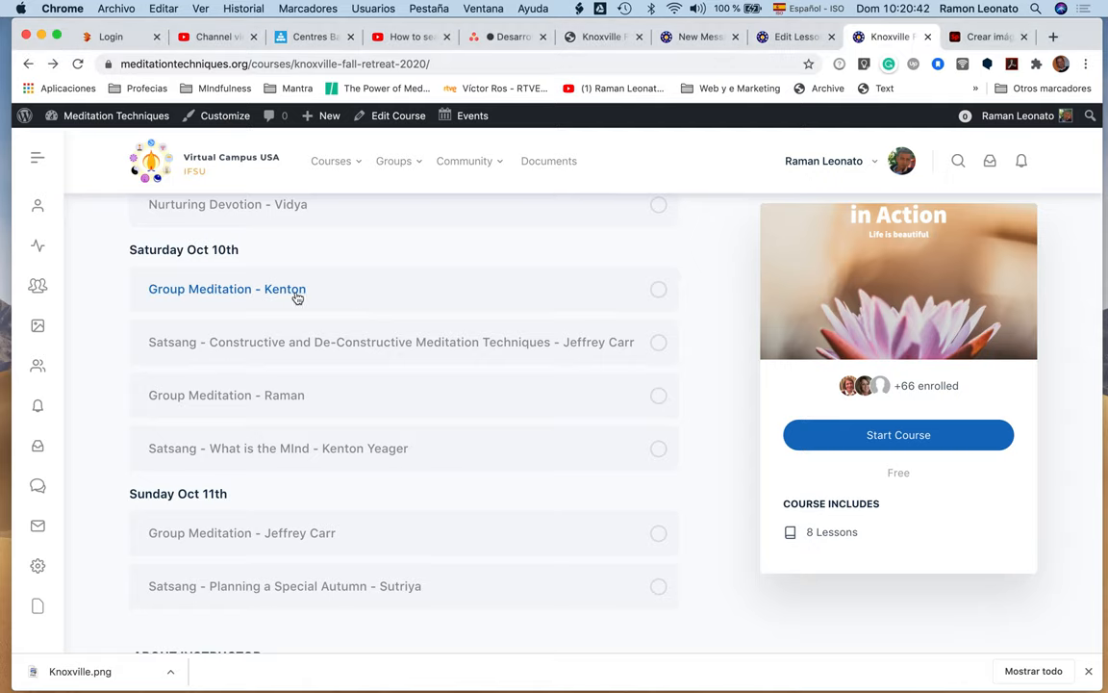
left_click(226, 288)
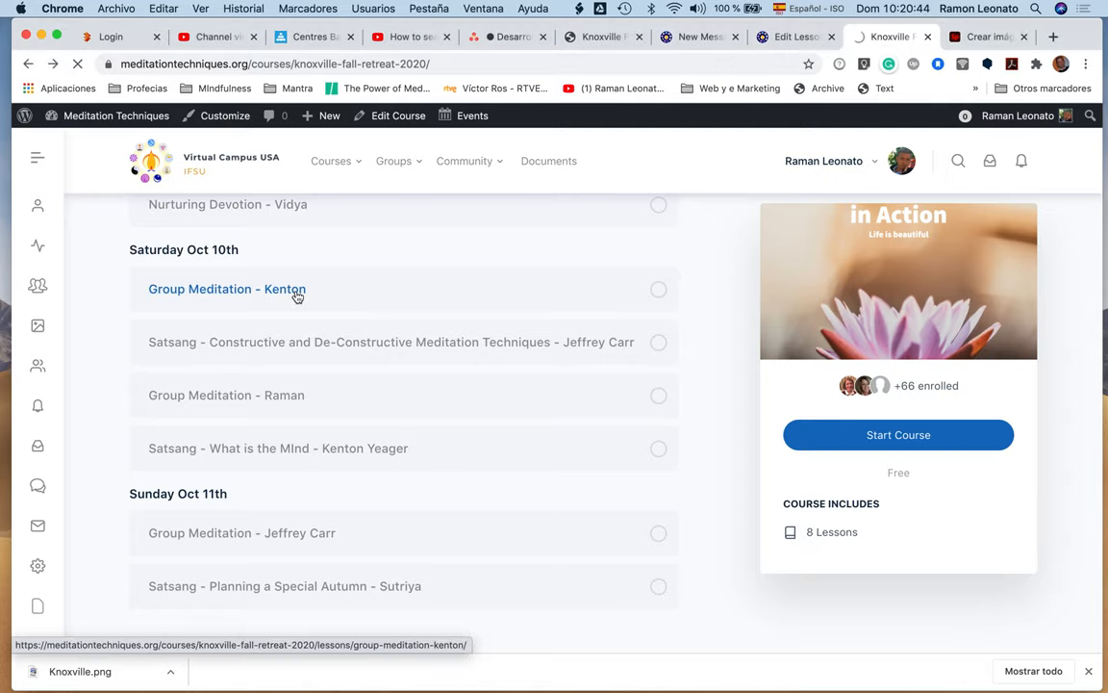
left_click(227, 288)
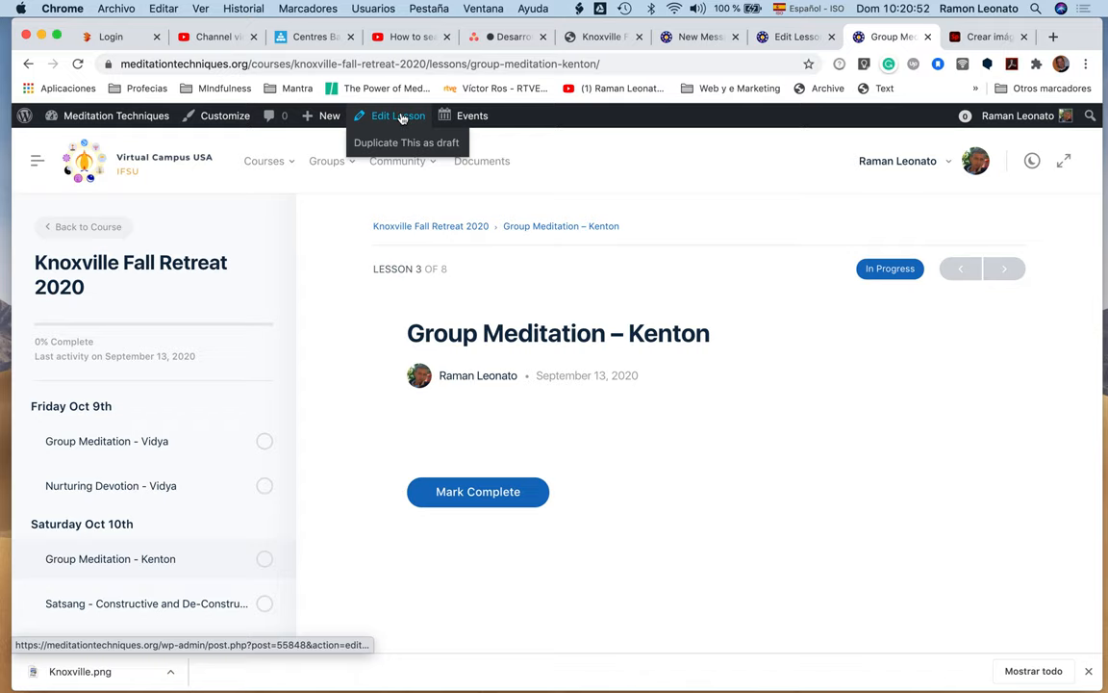
Step: Open the Kenton lesson in the block editor and insert a Zoom Meeting block
left_click(397, 115)
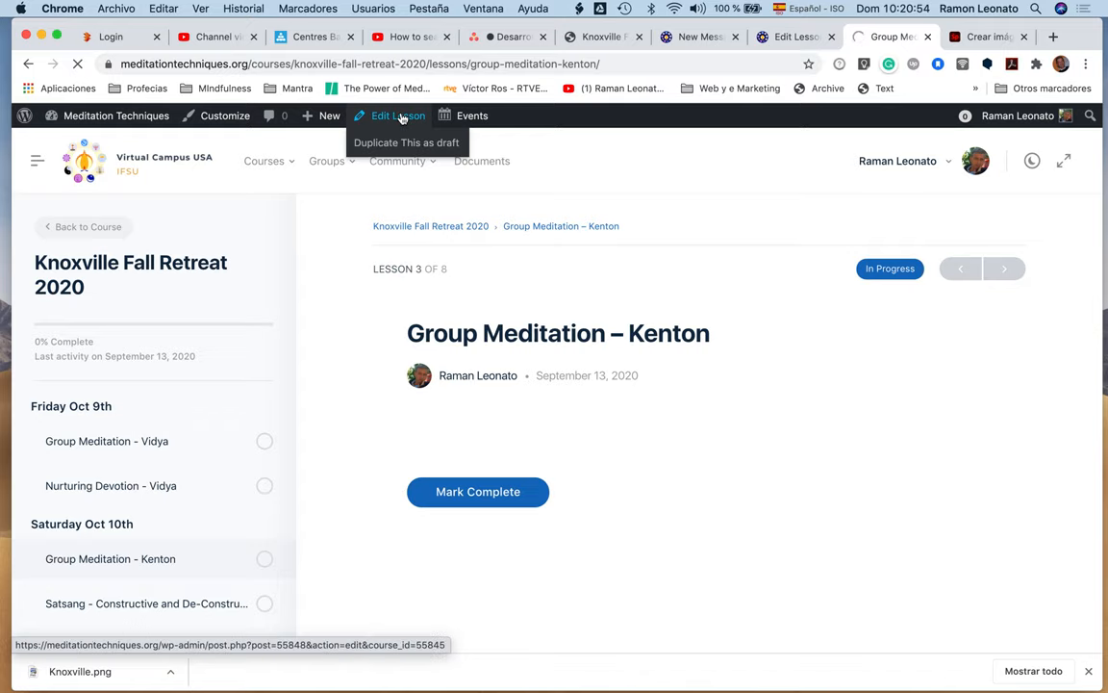
left_click(391, 116)
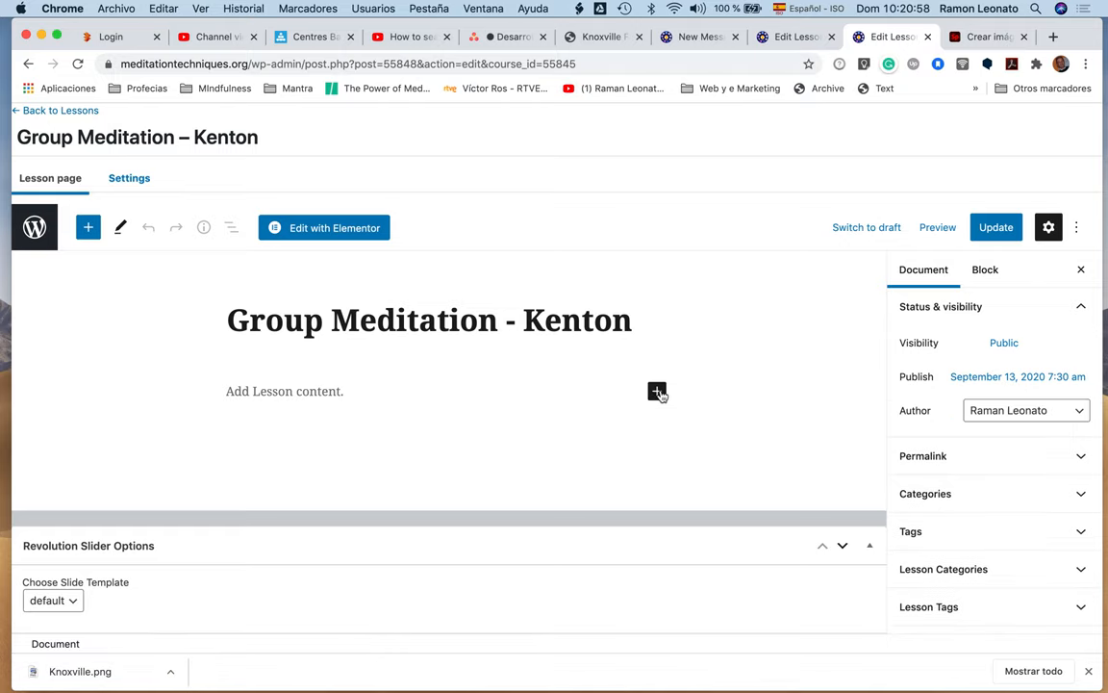
left_click(657, 390)
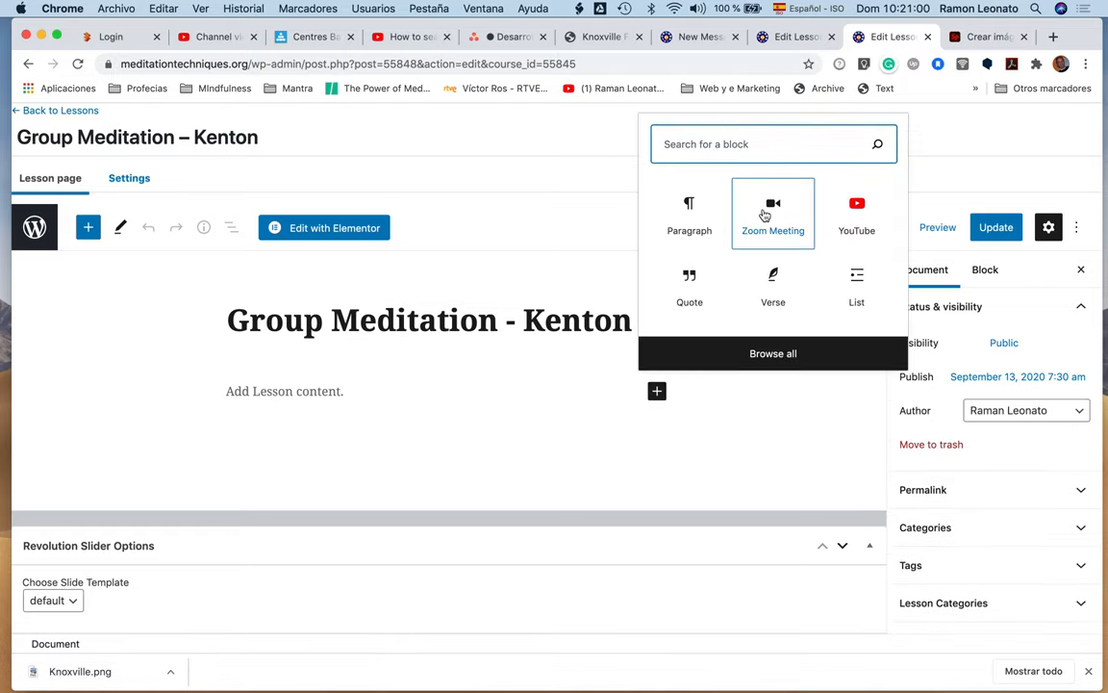
left_click(772, 212)
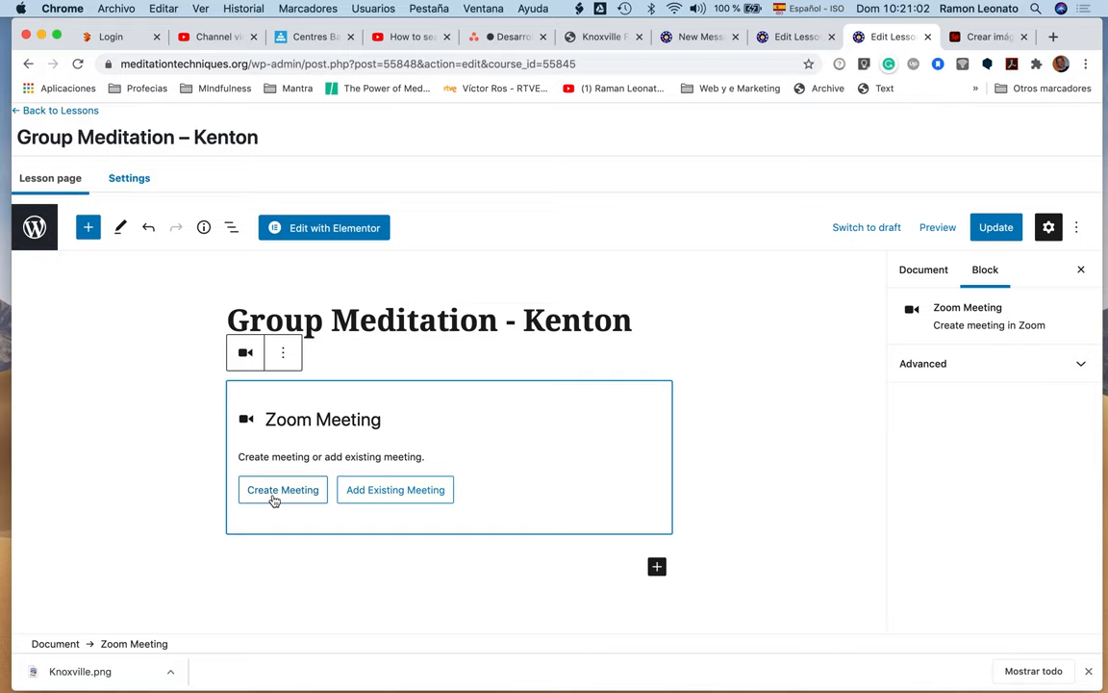
Step: Start a new Zoom meeting titled 'Chant 5 rounds with Kenton'
left_click(283, 489)
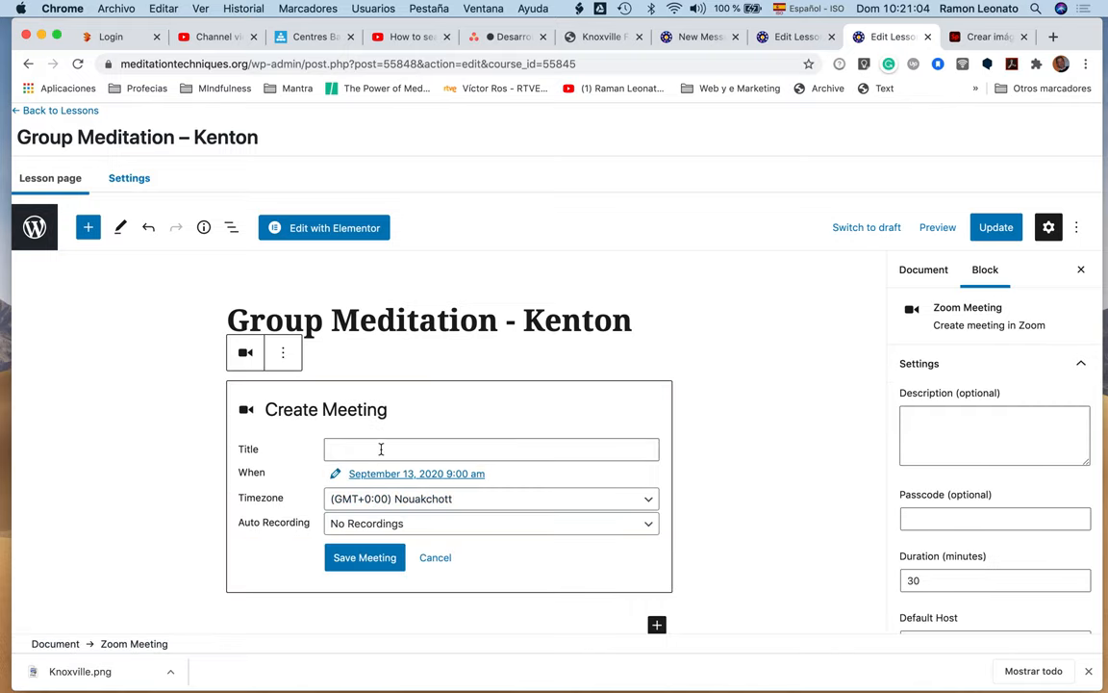
type("C")
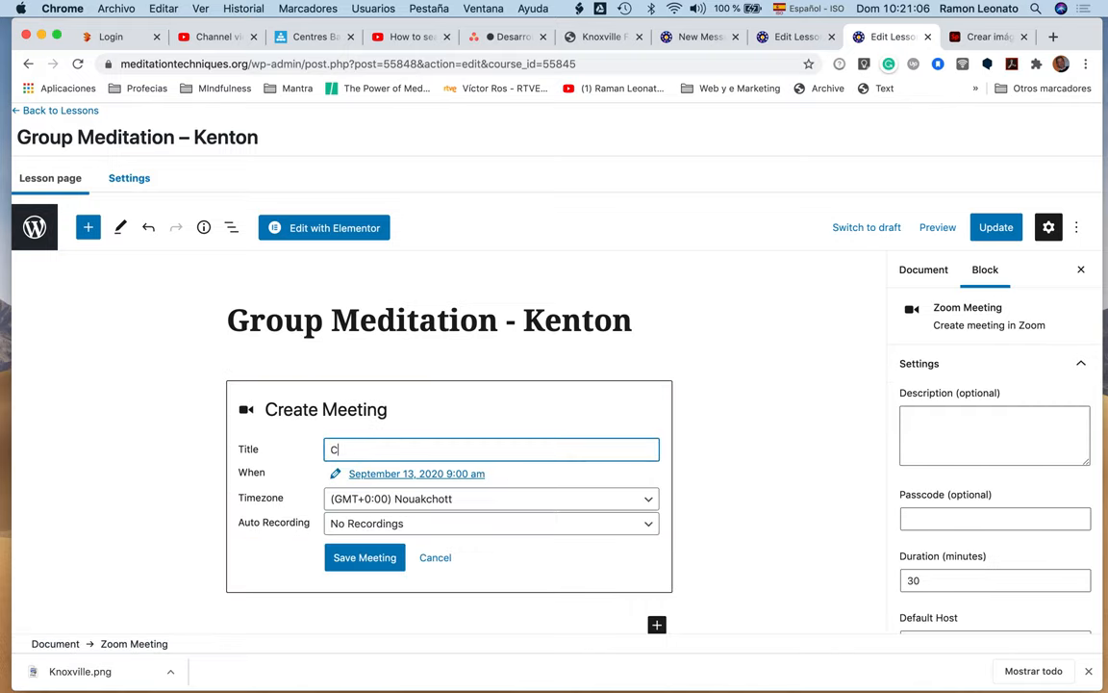
type("hant 5 r")
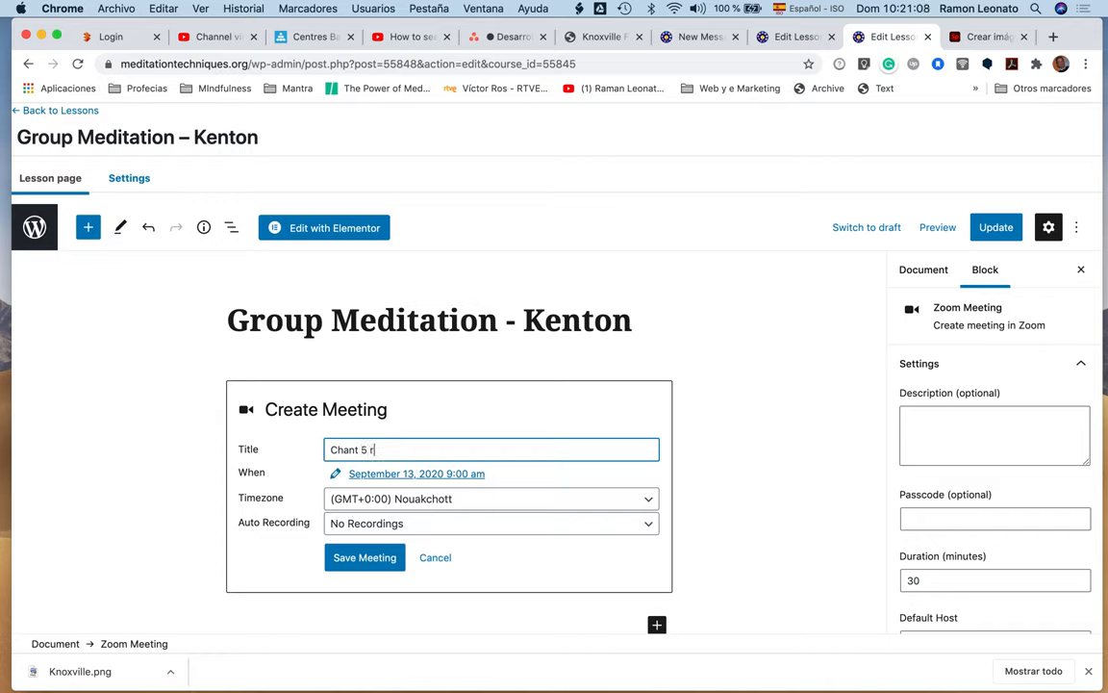
type("ounds")
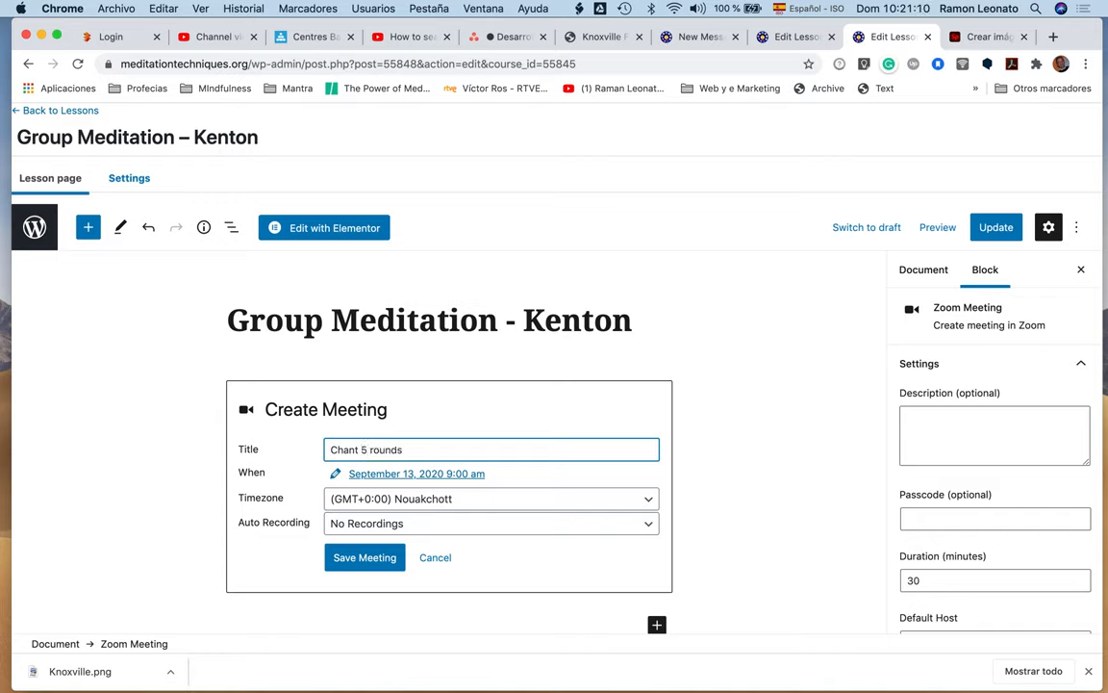
type("with Kenton")
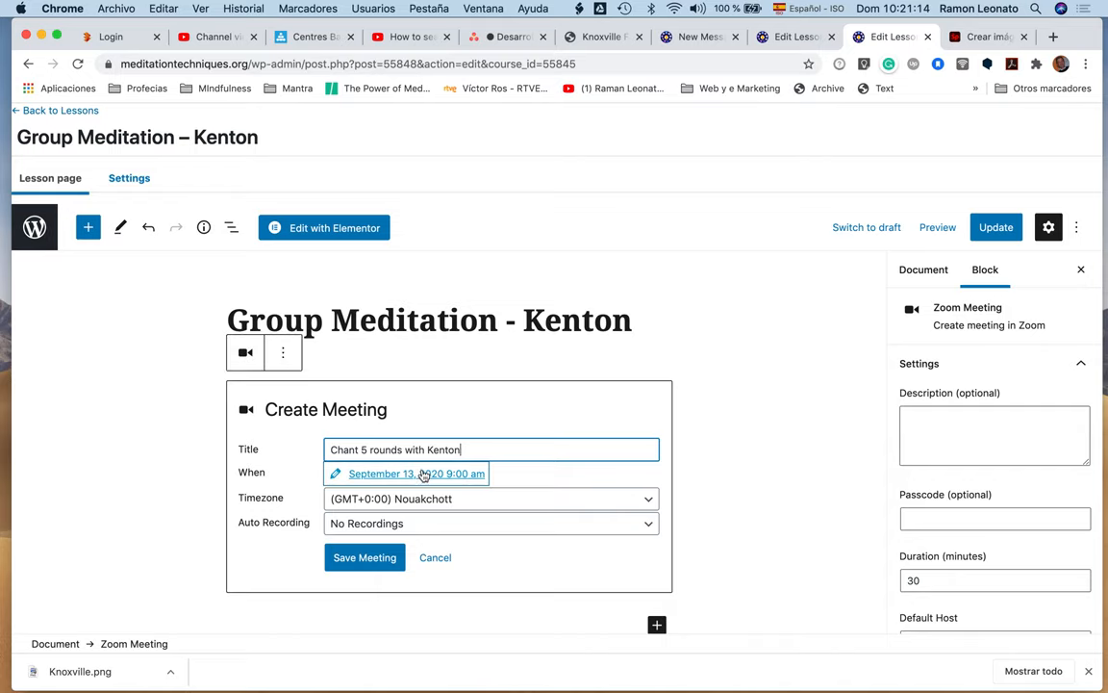
Step: Set the meeting start to October 10, 2020, 9:30 am
left_click(416, 473)
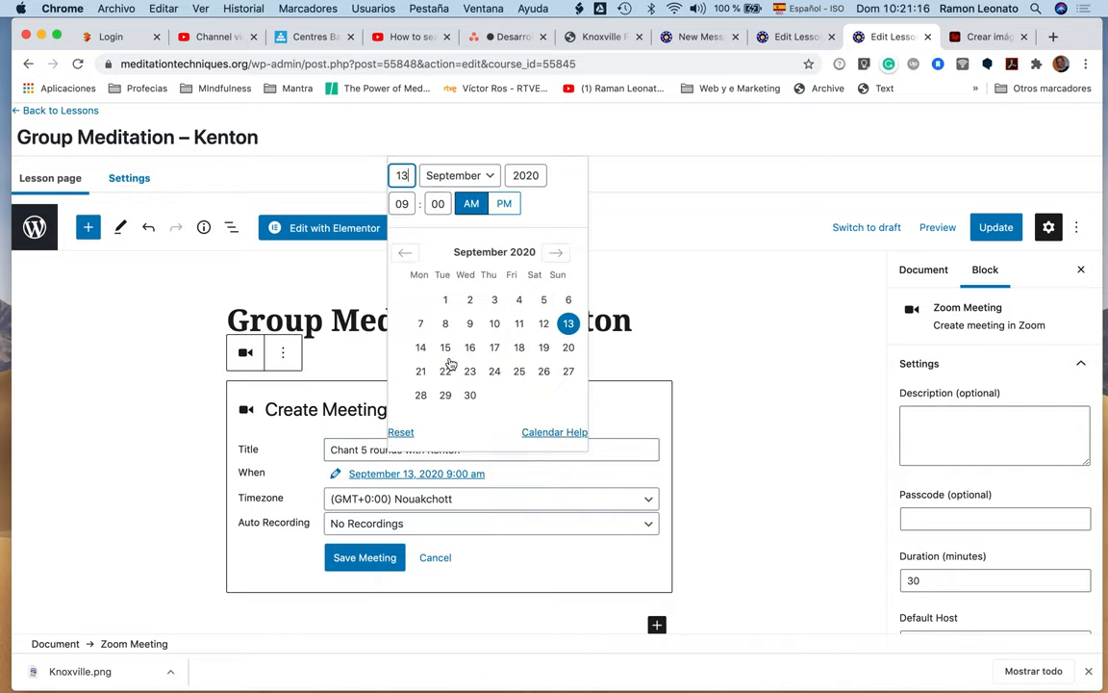
left_click(556, 252)
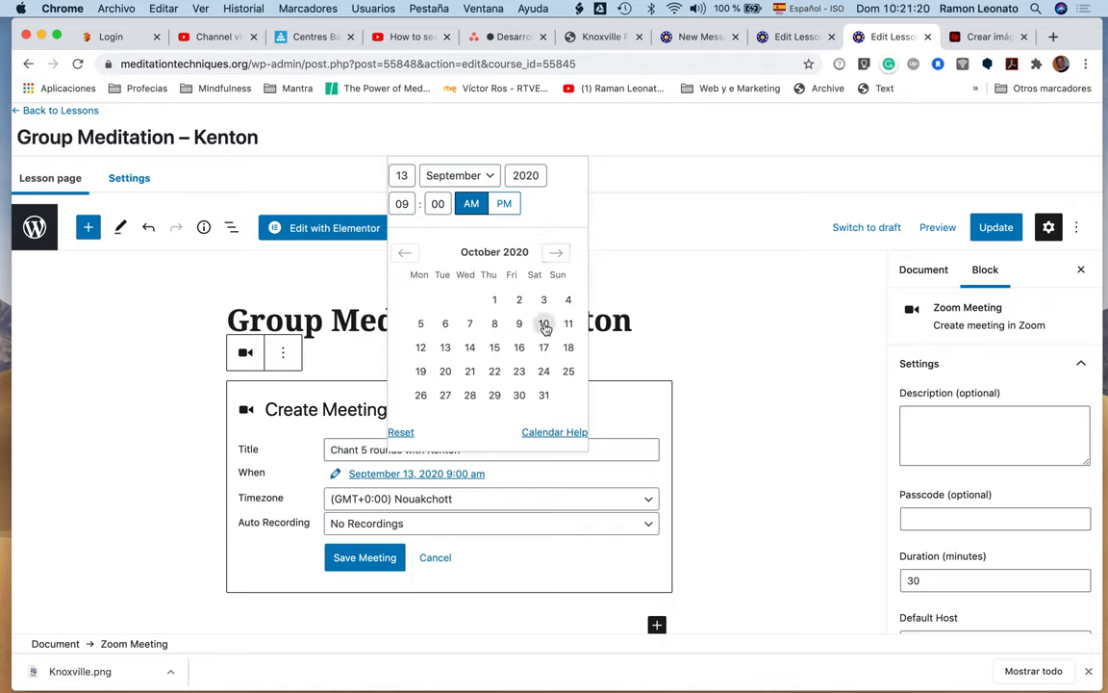
left_click(544, 324)
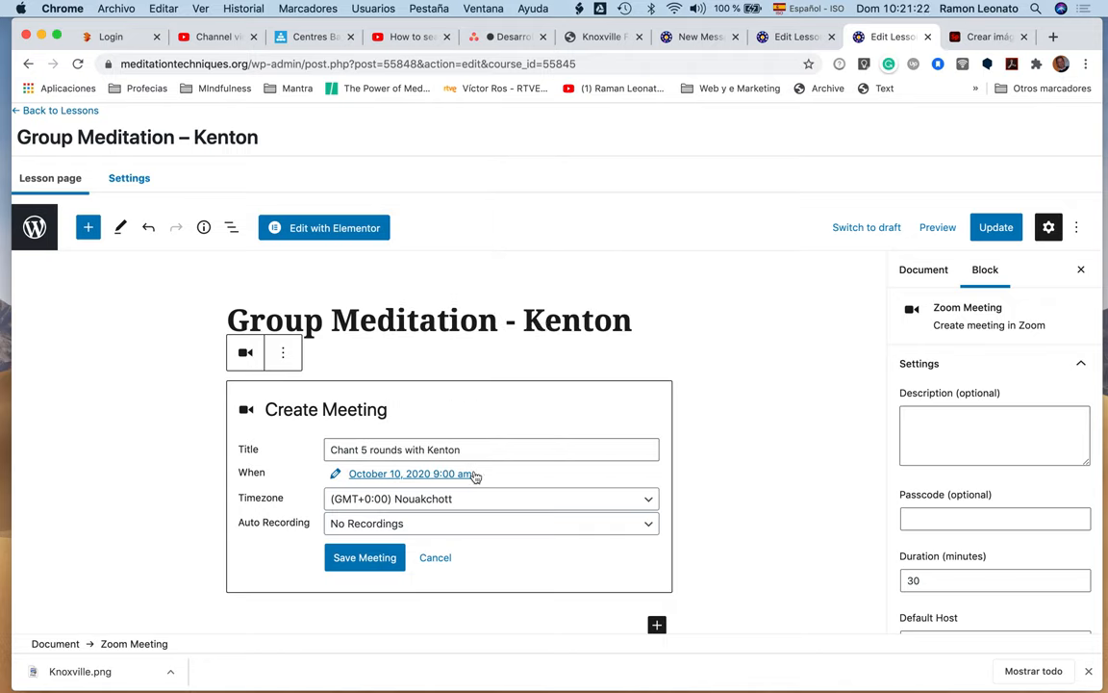
left_click(409, 473)
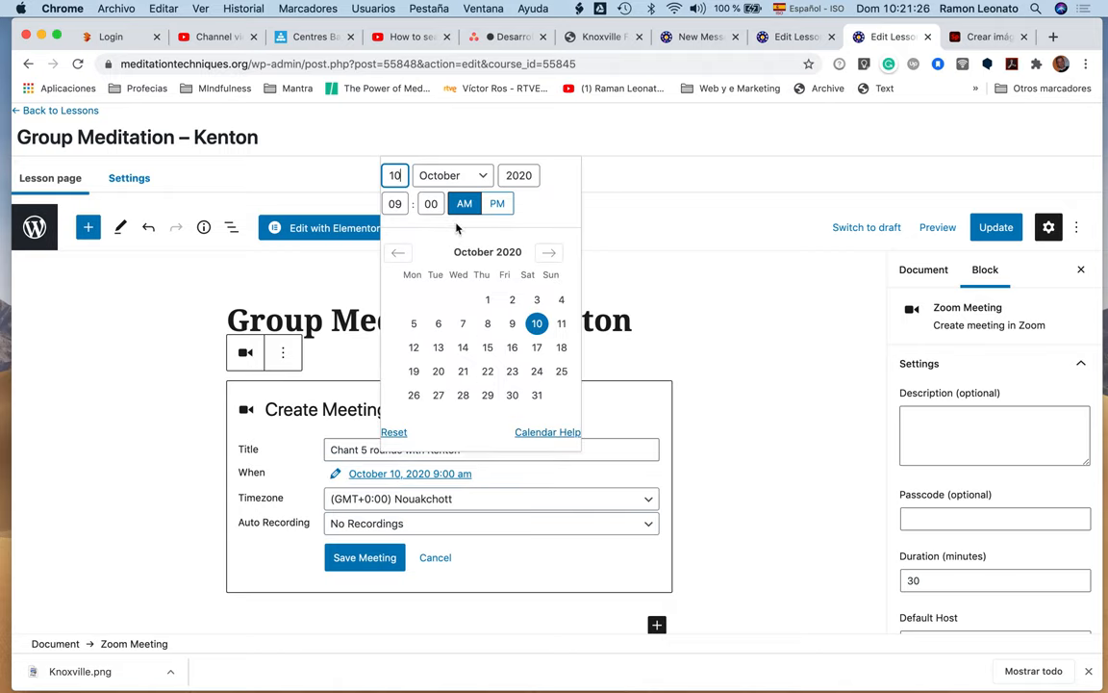
left_click(430, 203)
type("30")
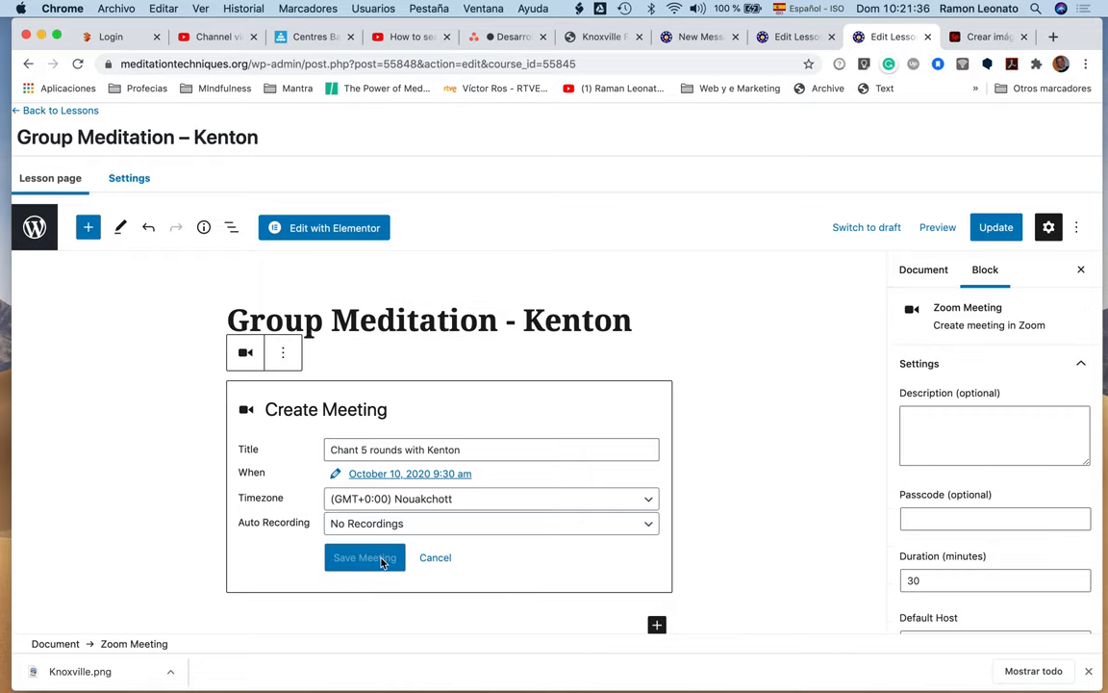
mouse_move(488, 551)
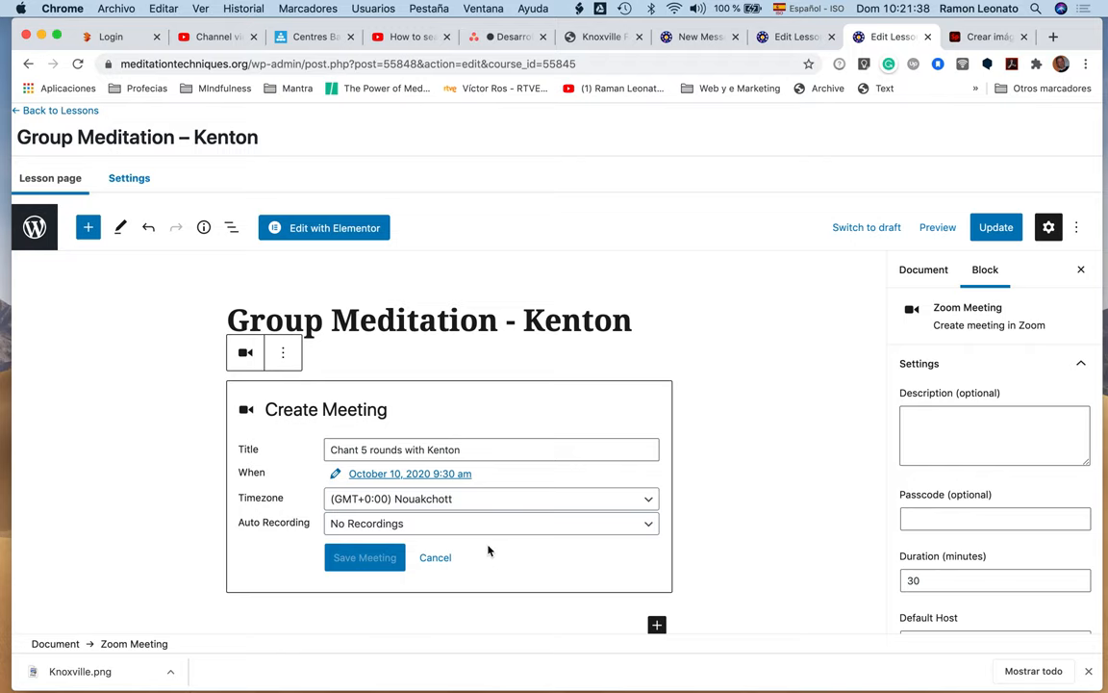
Step: Set Auto Recording to Cloud and save the Kenton meeting
left_click(364, 557)
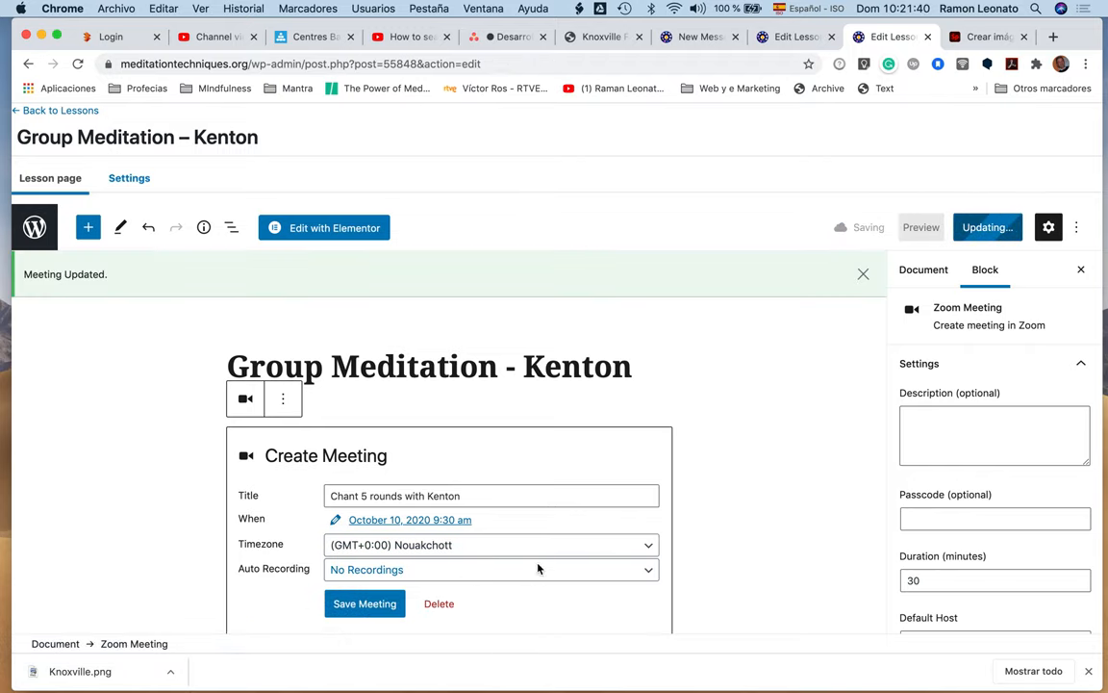
left_click(492, 569)
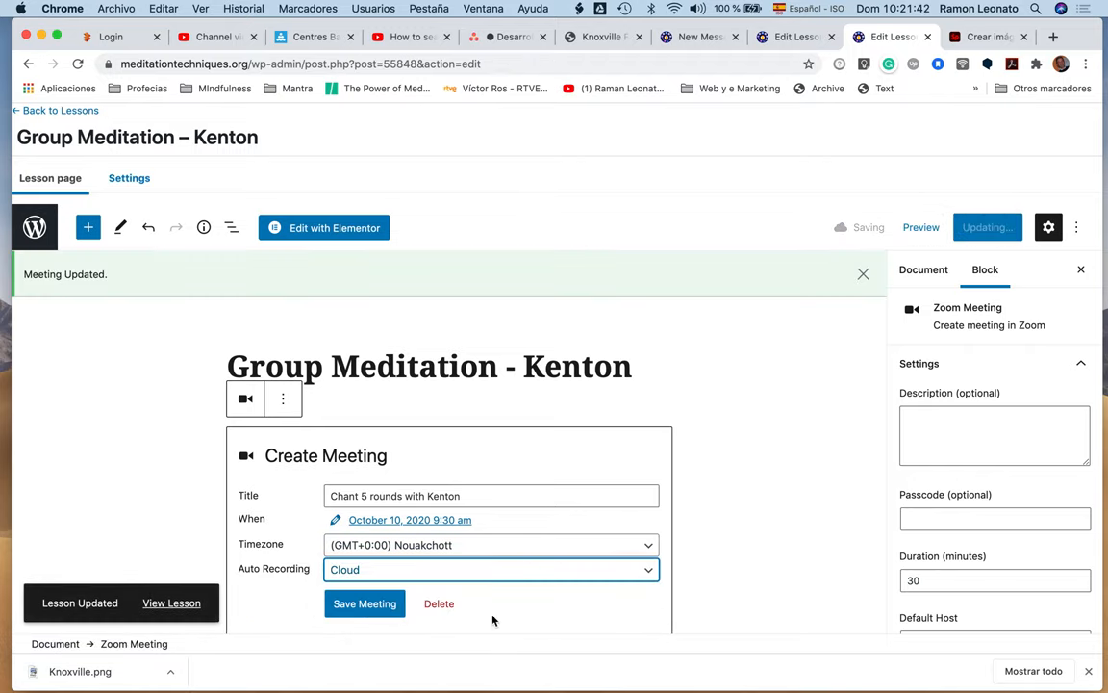
left_click(364, 603)
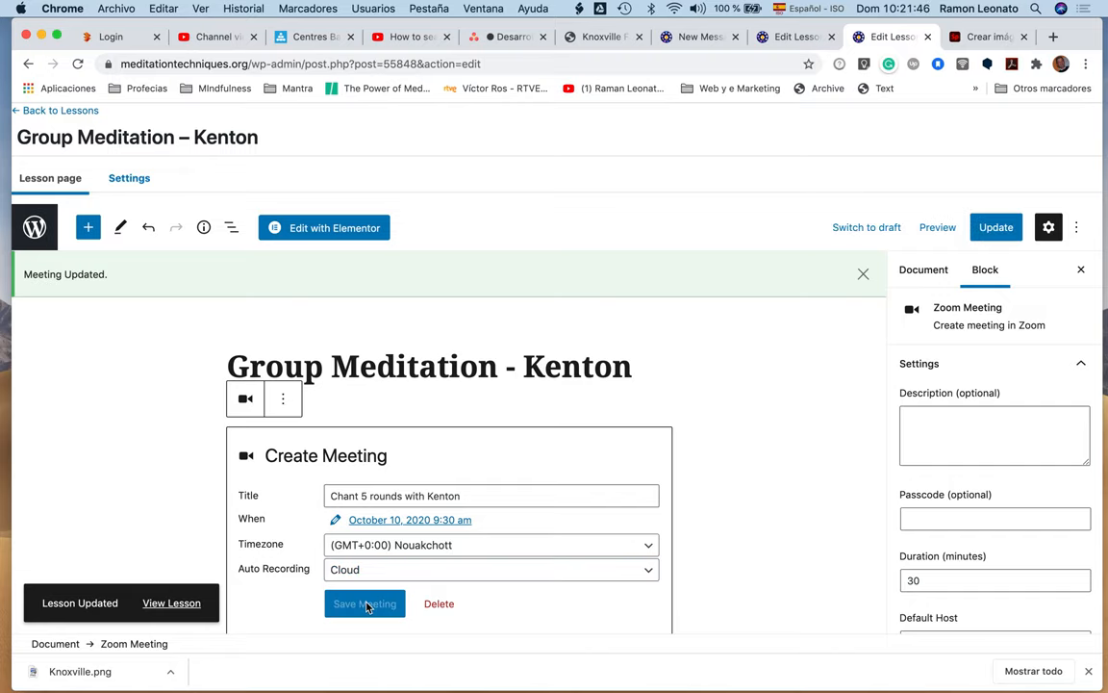
left_click(365, 603)
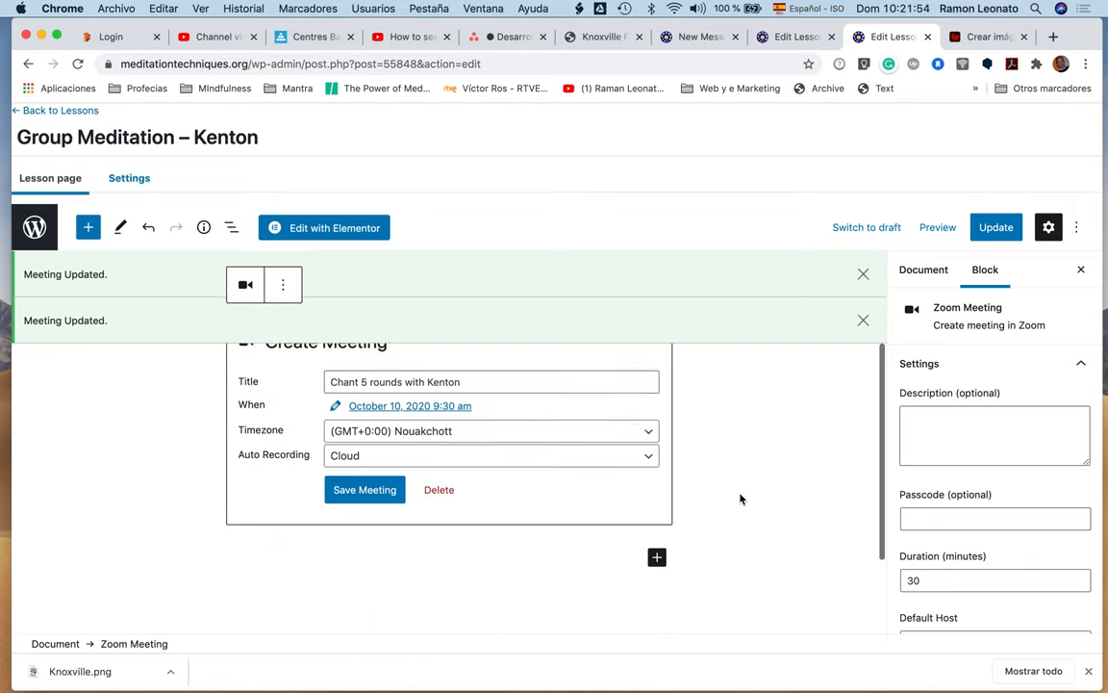
scroll("down", 3)
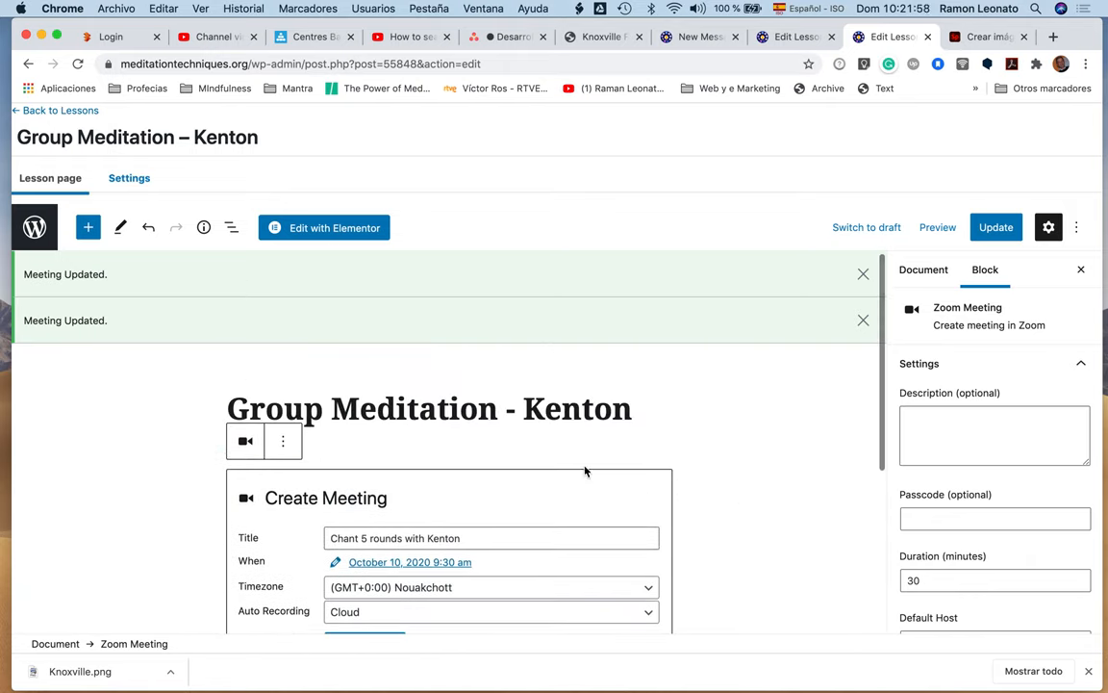
left_click(923, 269)
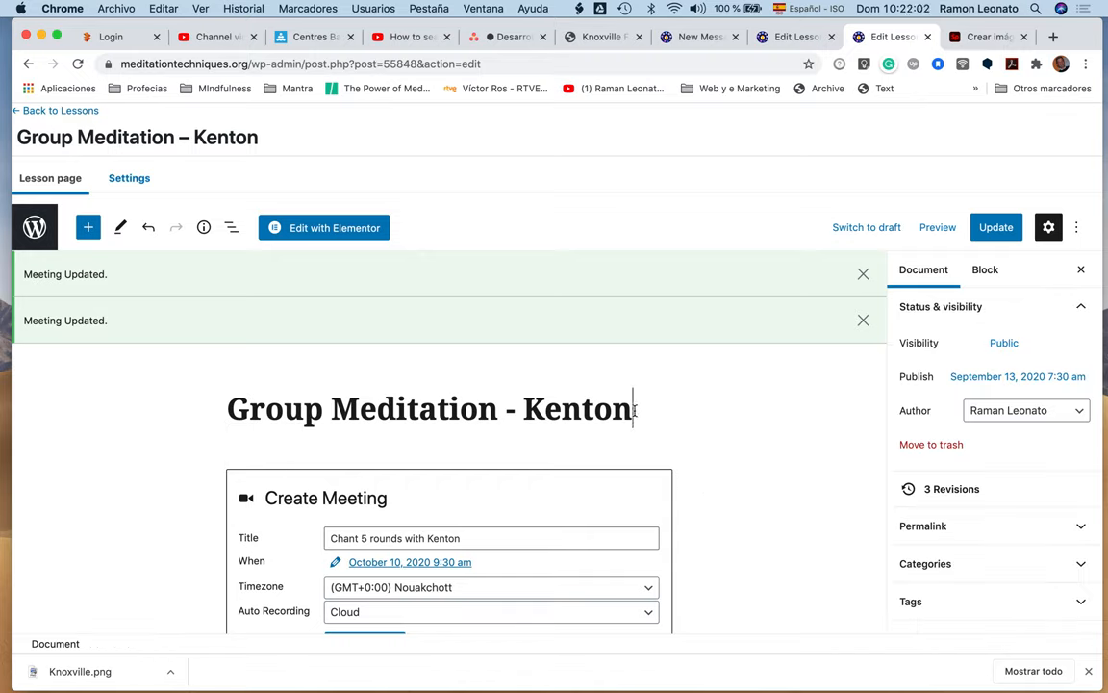
Step: Add a 'small intro' paragraph above the meeting, update the lesson, and view it
left_click(433, 476)
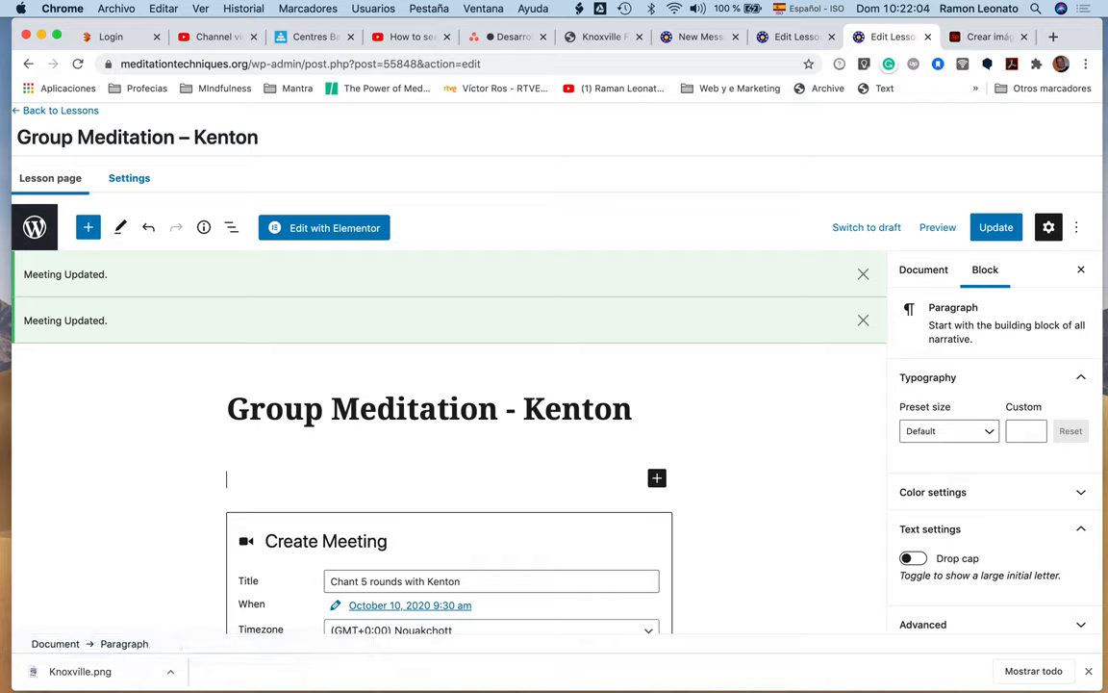
type("small intro")
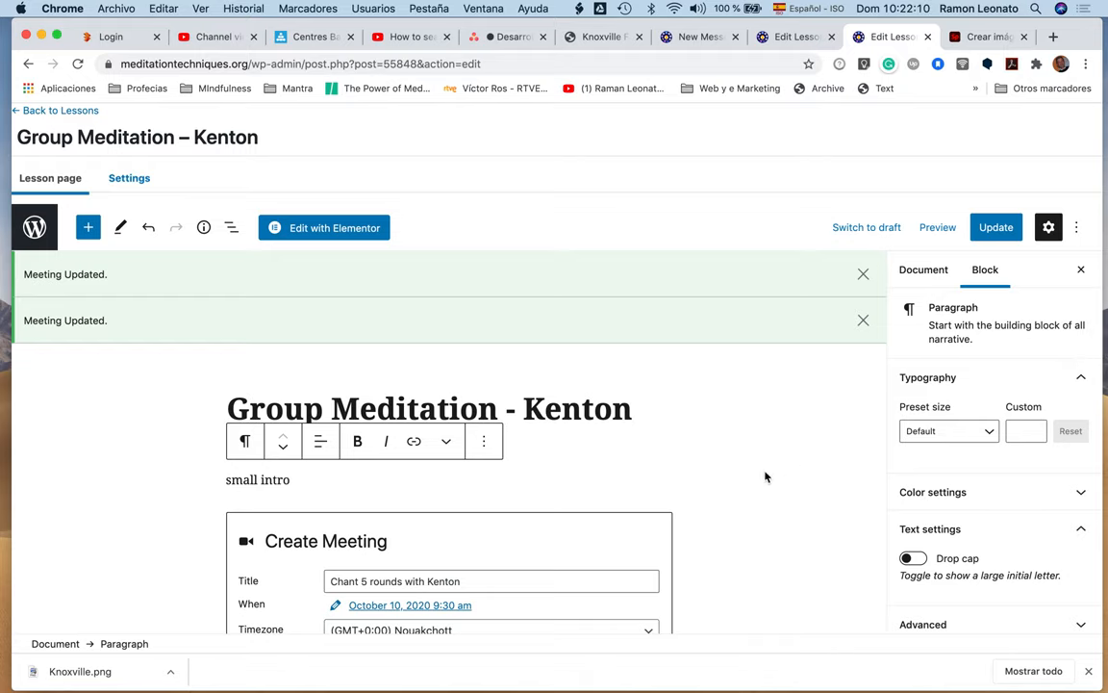
scroll("down", 3)
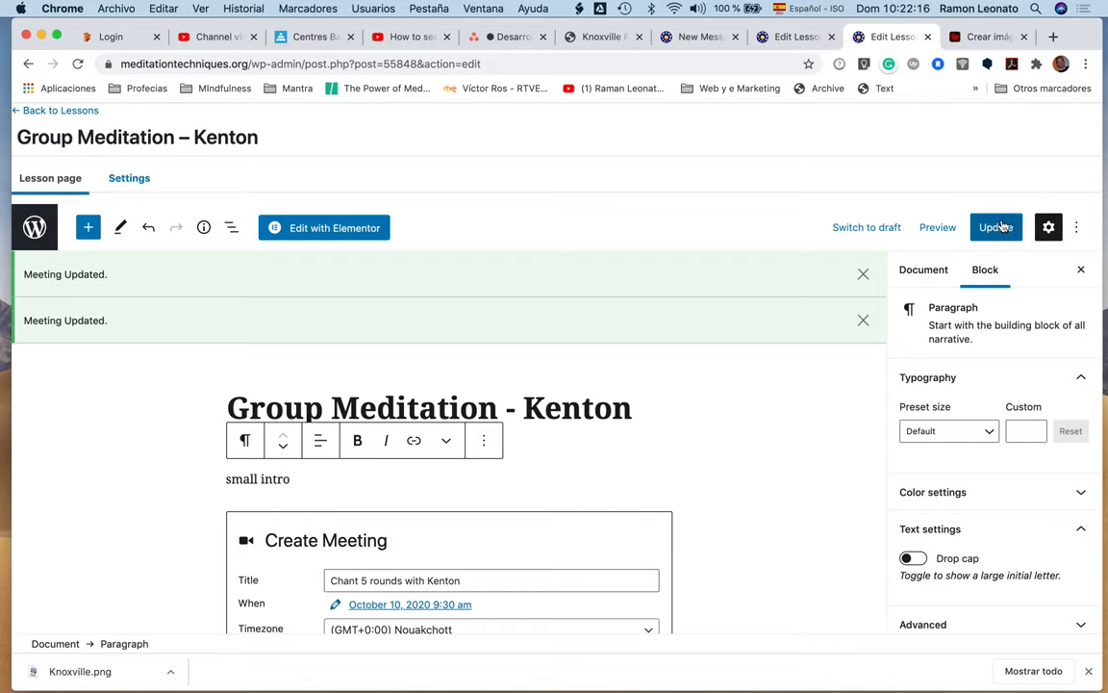
left_click(997, 227)
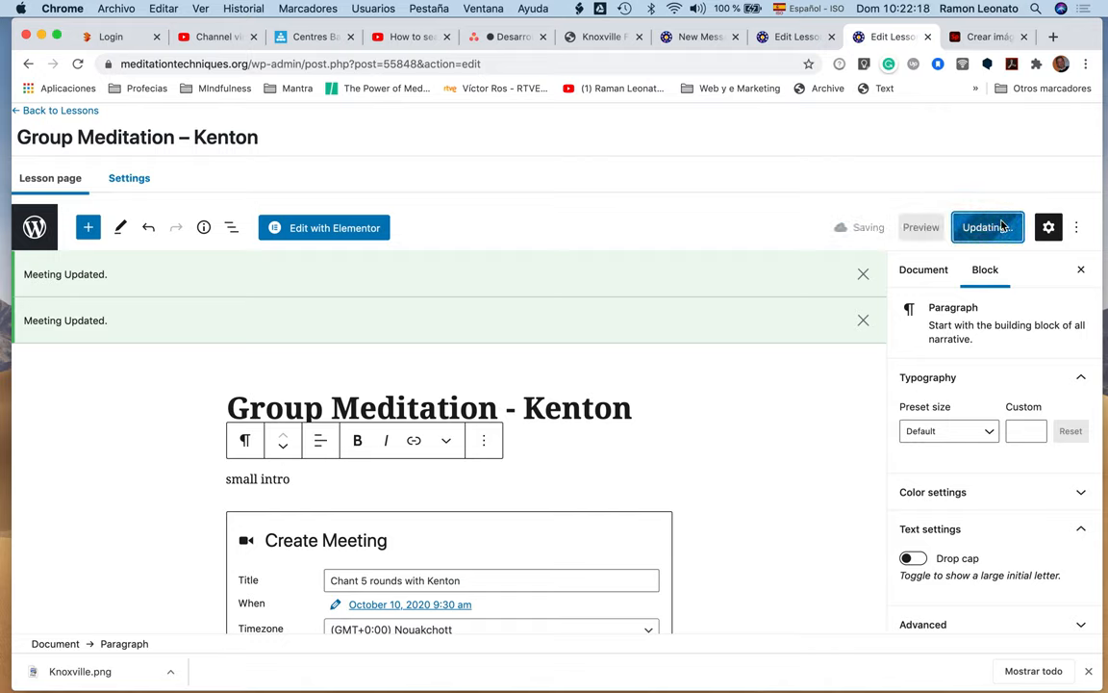
left_click(986, 227)
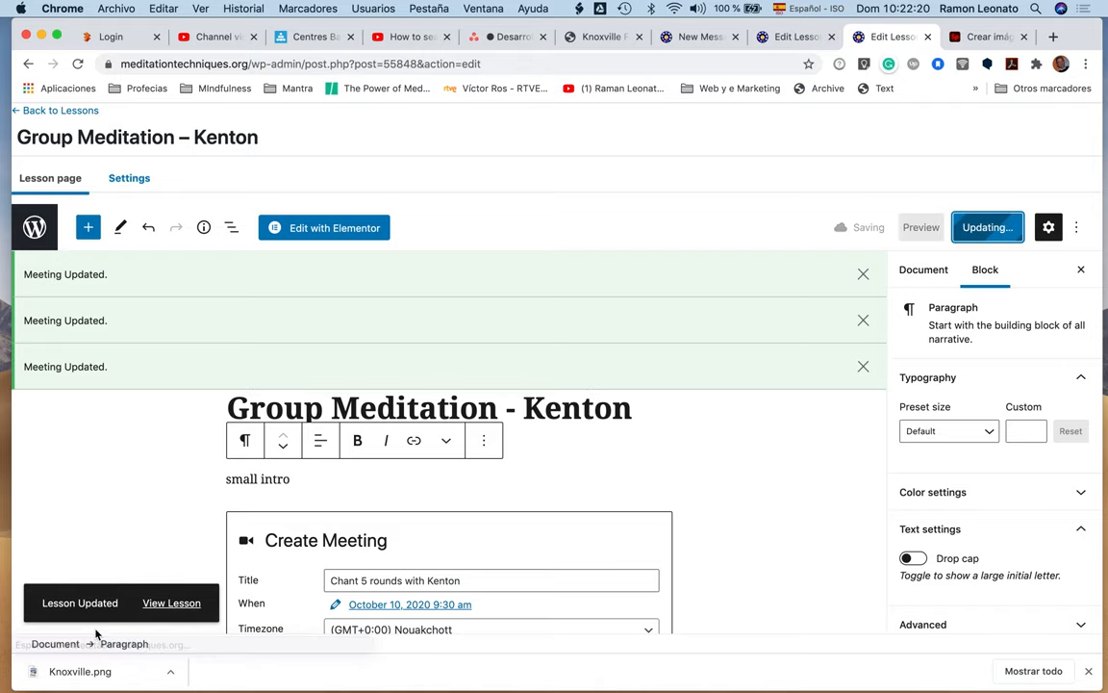
left_click(171, 602)
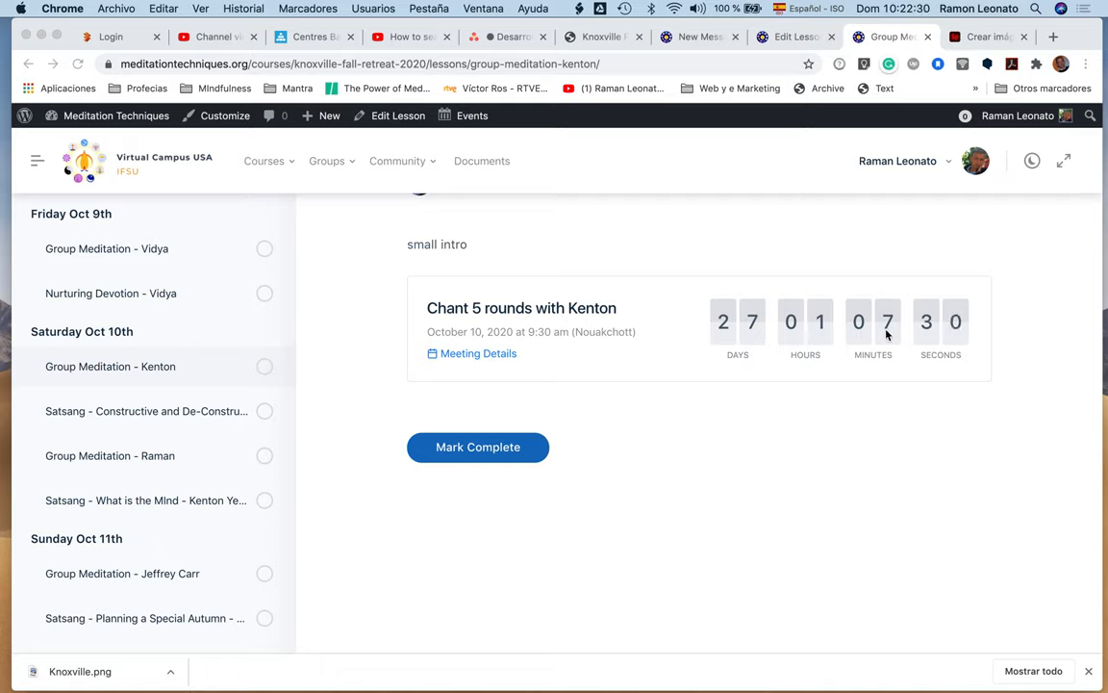
mouse_move(995, 372)
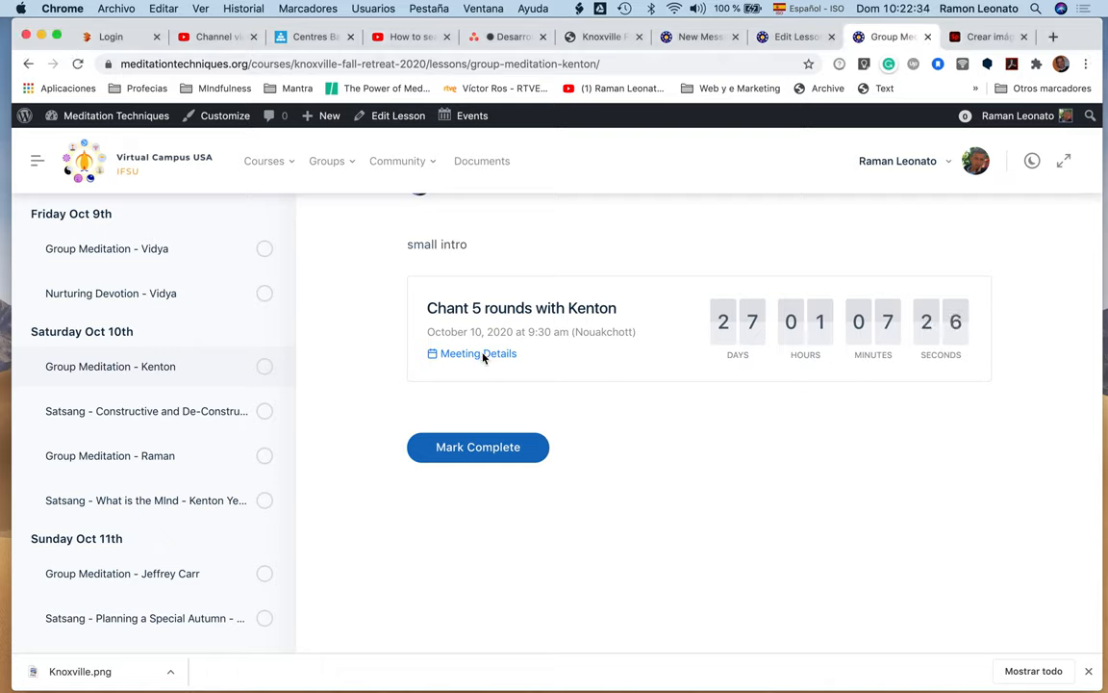
left_click(478, 353)
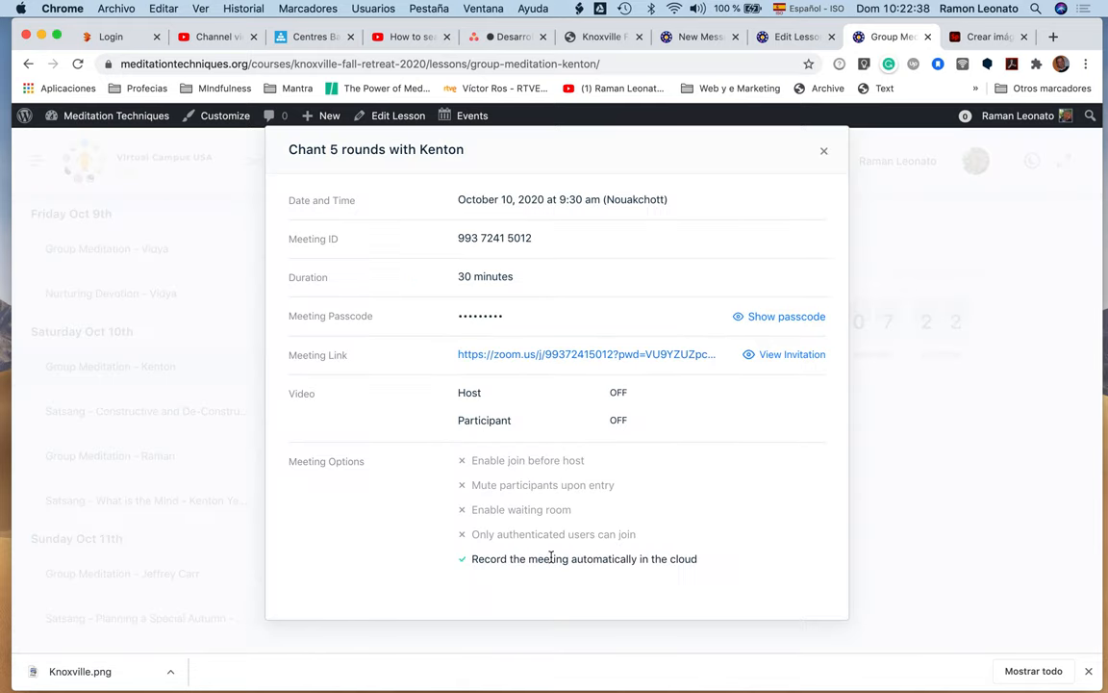
mouse_move(676, 315)
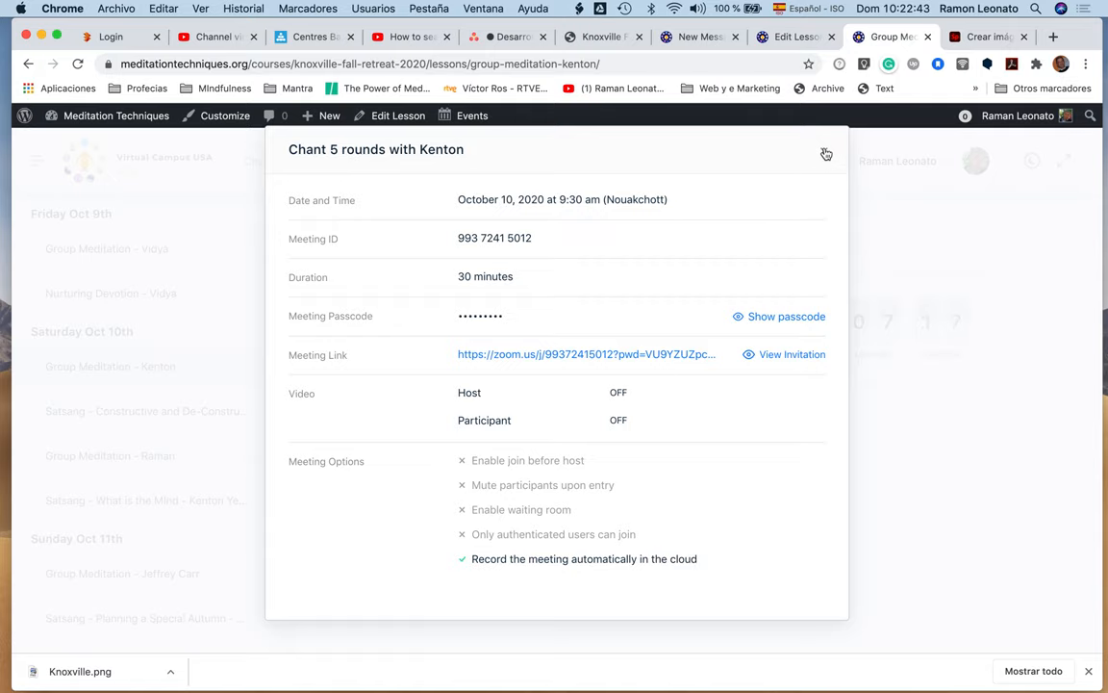
left_click(825, 154)
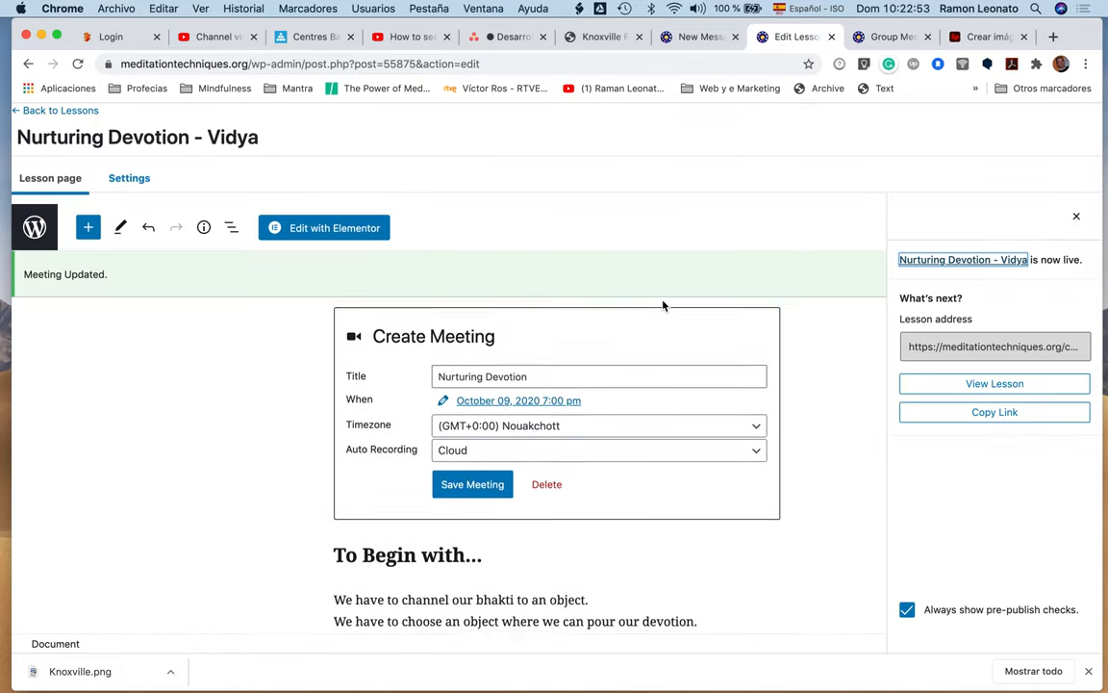
Step: Set the Nurturing Devotion meeting timezone to (GMT-4:00) Eastern Time (US and Canada)
scroll("down", 3)
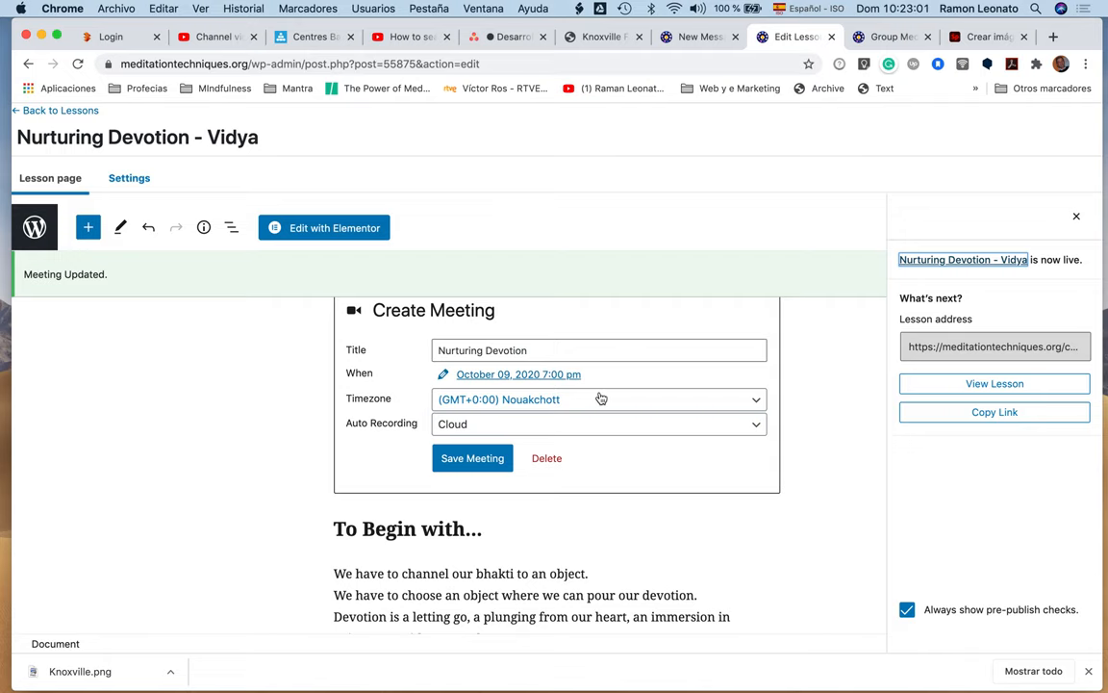
left_click(598, 399)
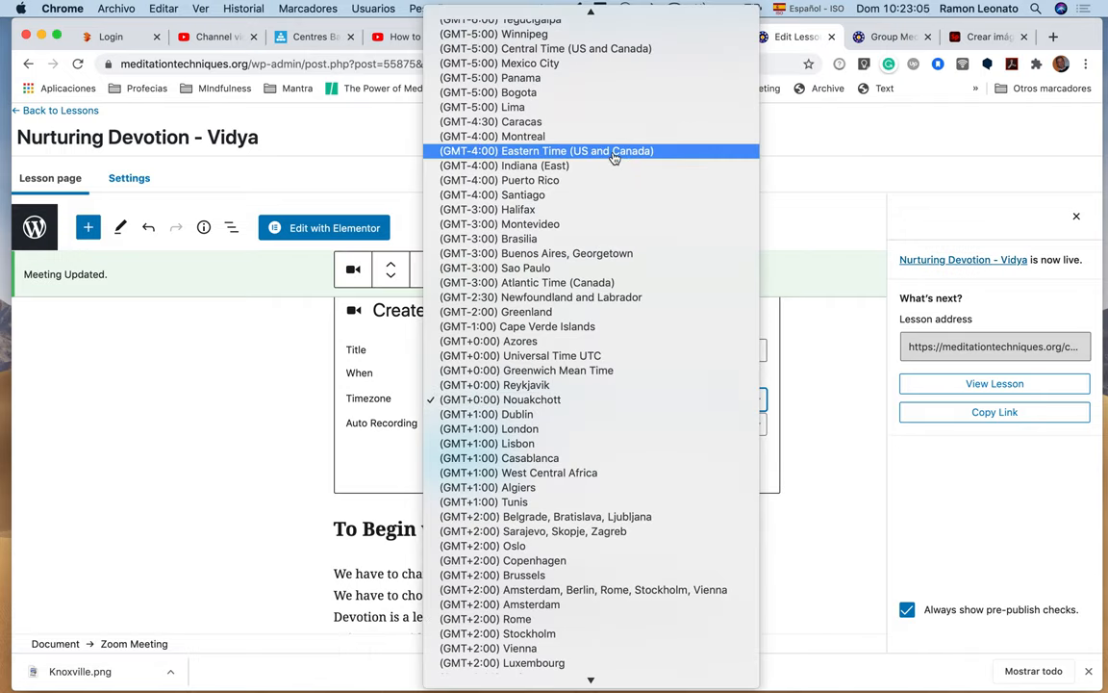
left_click(546, 151)
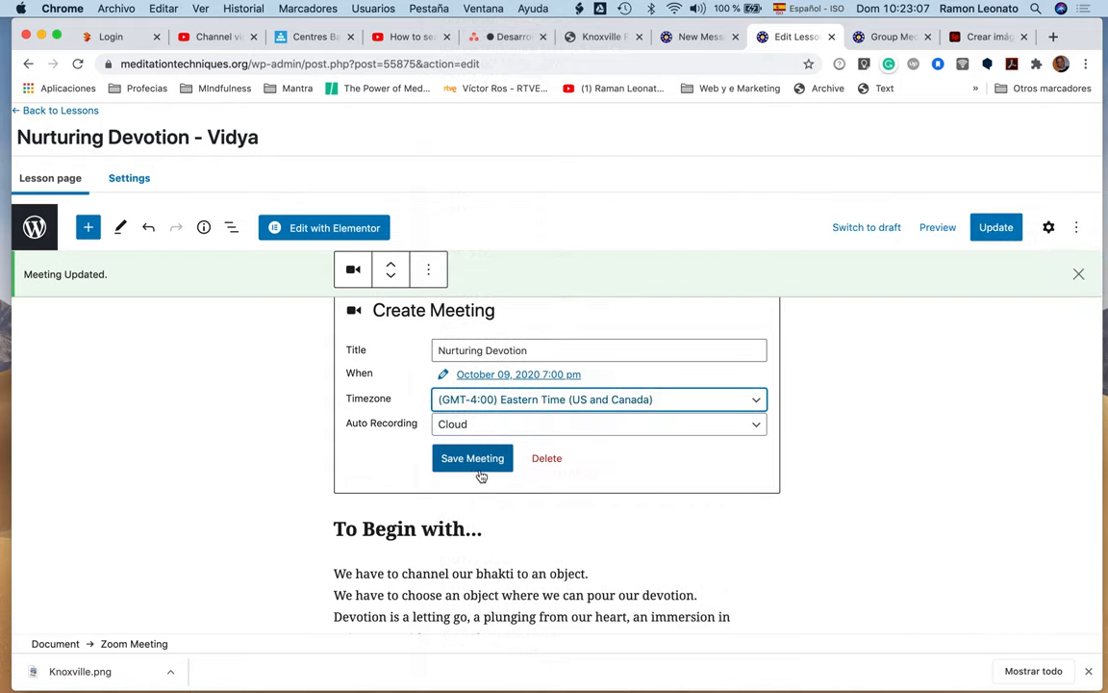